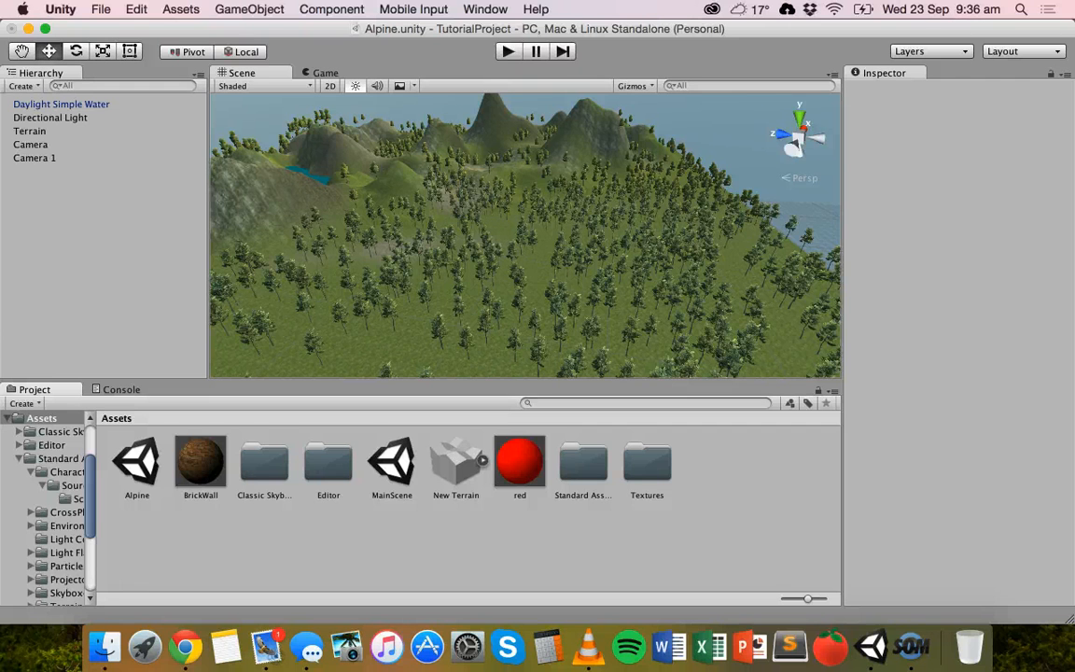
# - Start importing the Characters standard package from the Assets menu
pyautogui.click(157, 10)
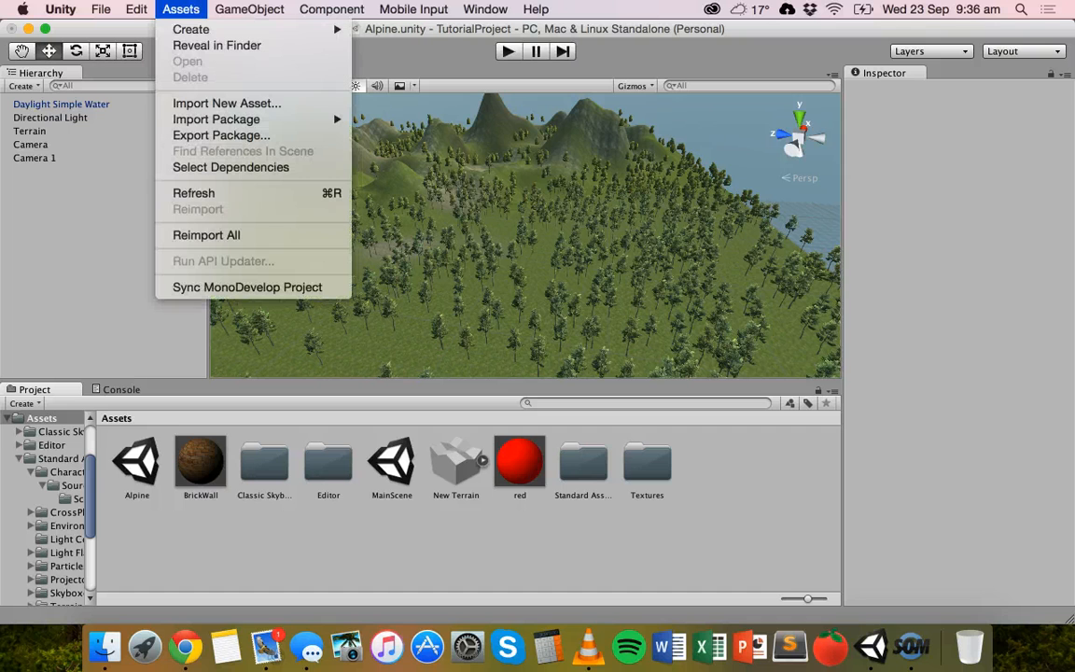
pyautogui.moveTo(217, 120)
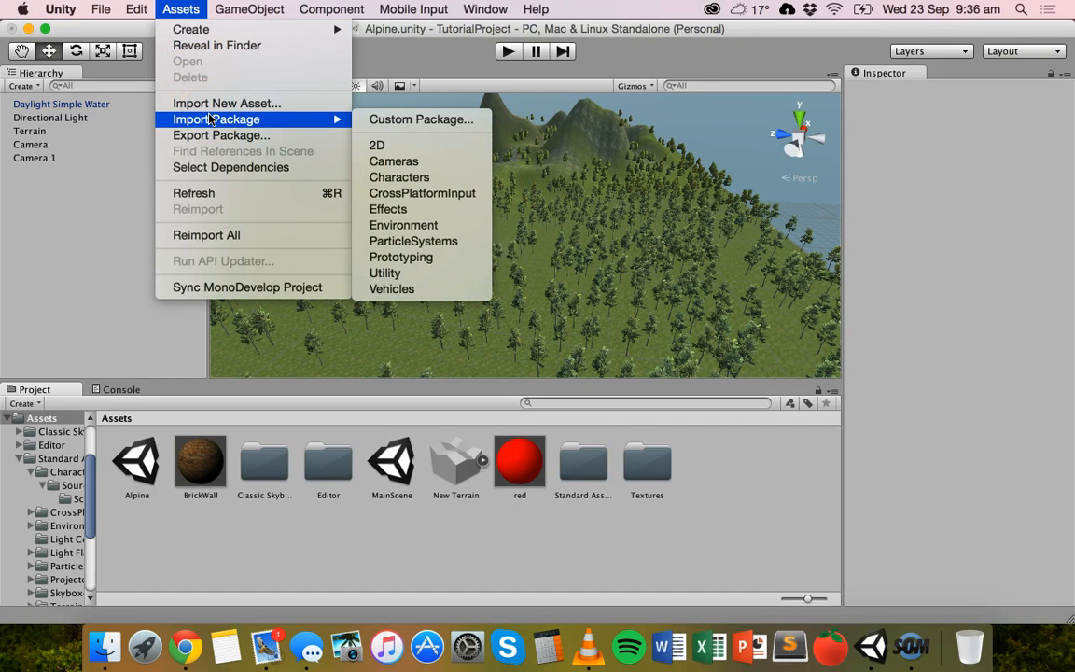
pyautogui.moveTo(399, 177)
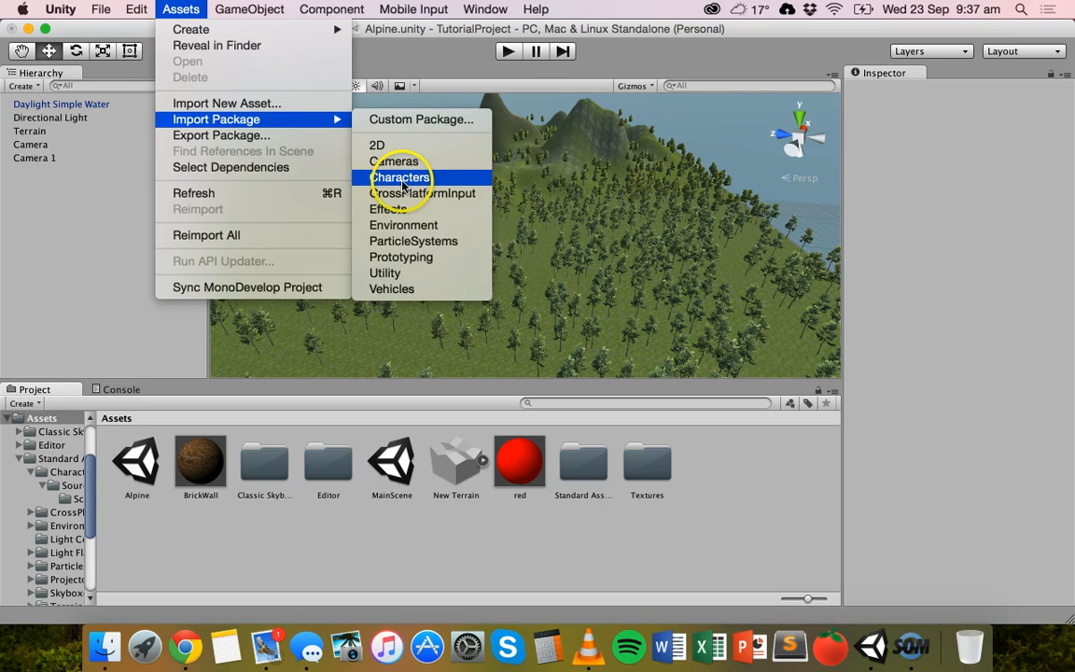
pyautogui.click(400, 177)
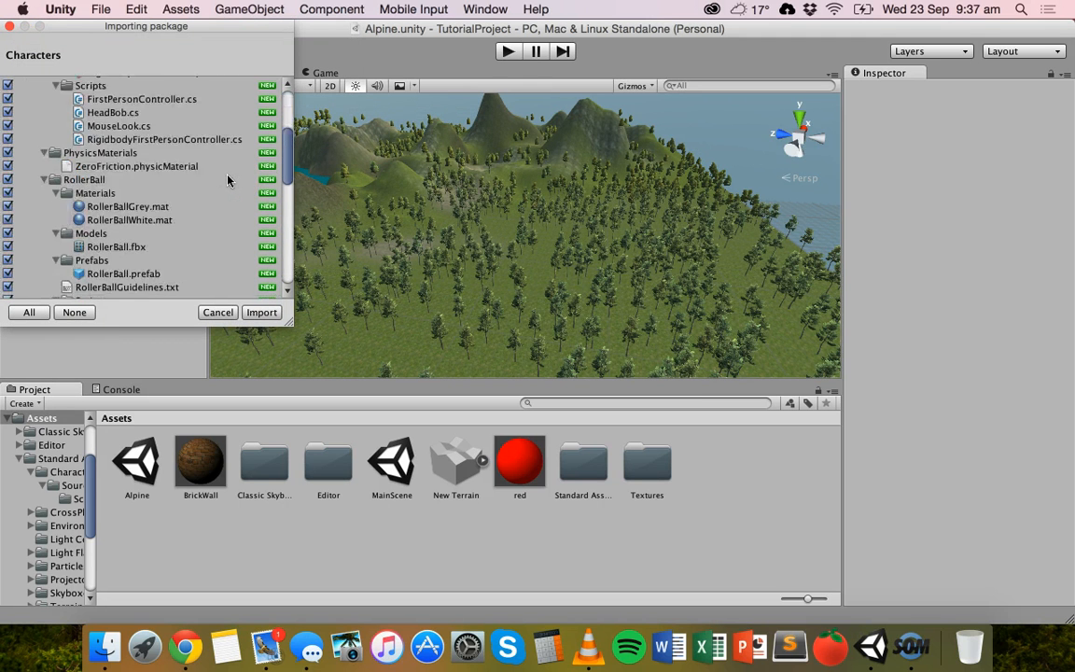
# - Review the Characters package file list and import all files into the project
pyautogui.scroll(-3)
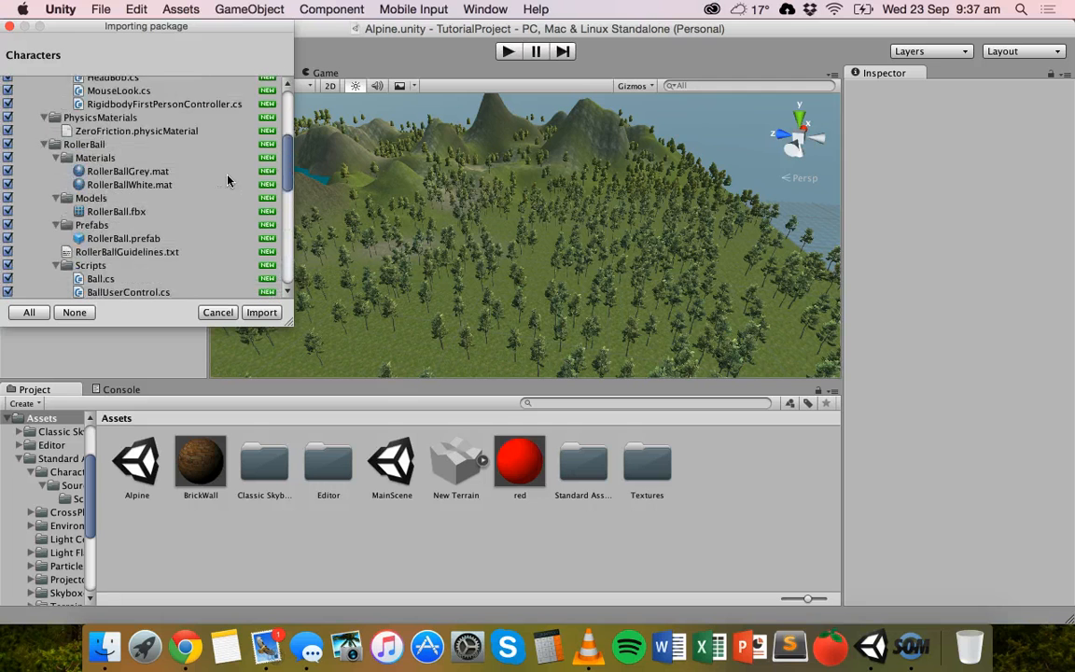
pyautogui.scroll(-3)
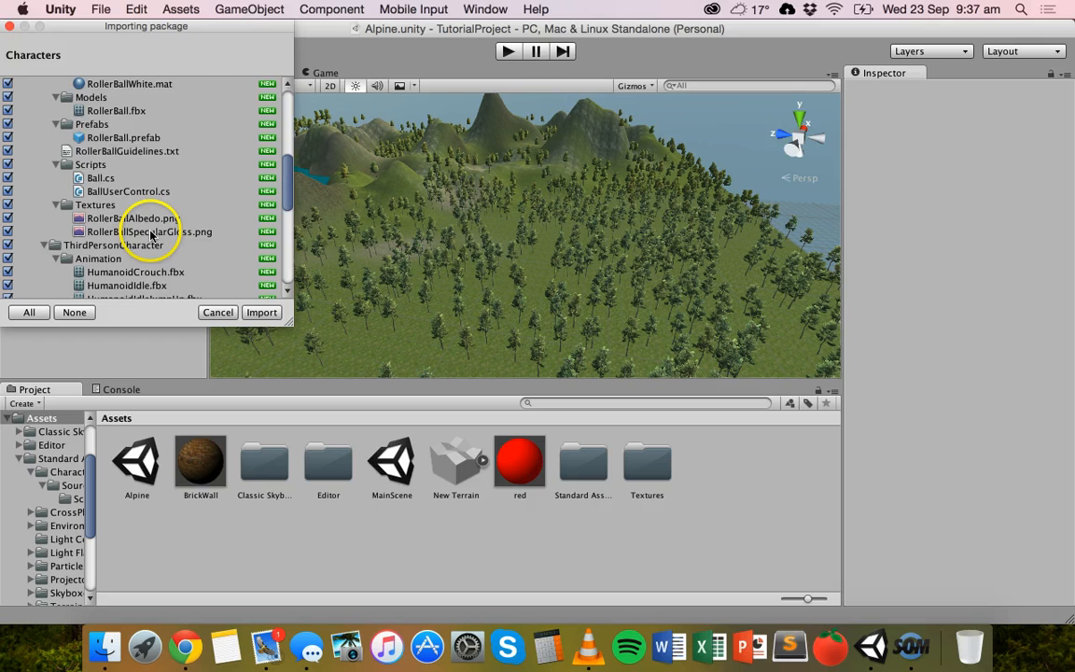
pyautogui.scroll(-3)
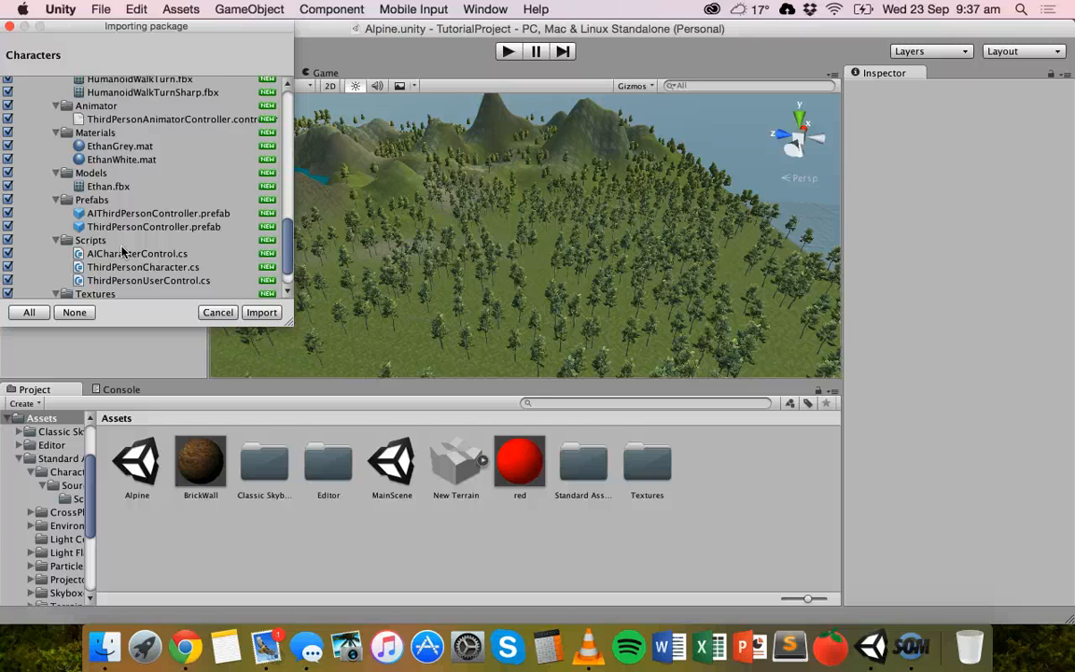
pyautogui.scroll(-3)
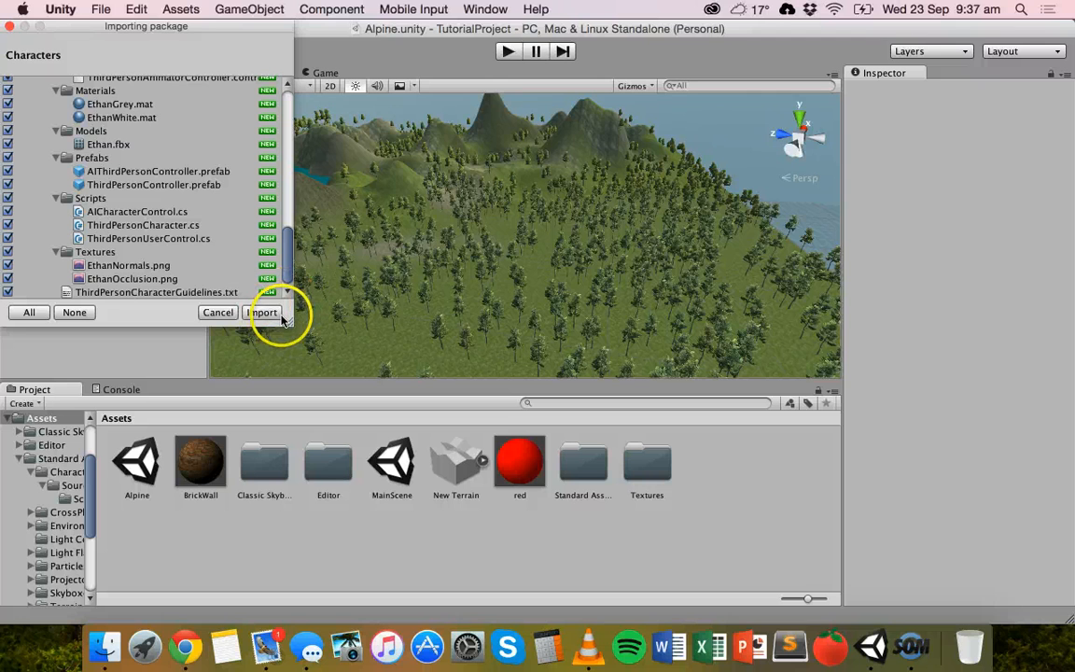
pyautogui.click(263, 312)
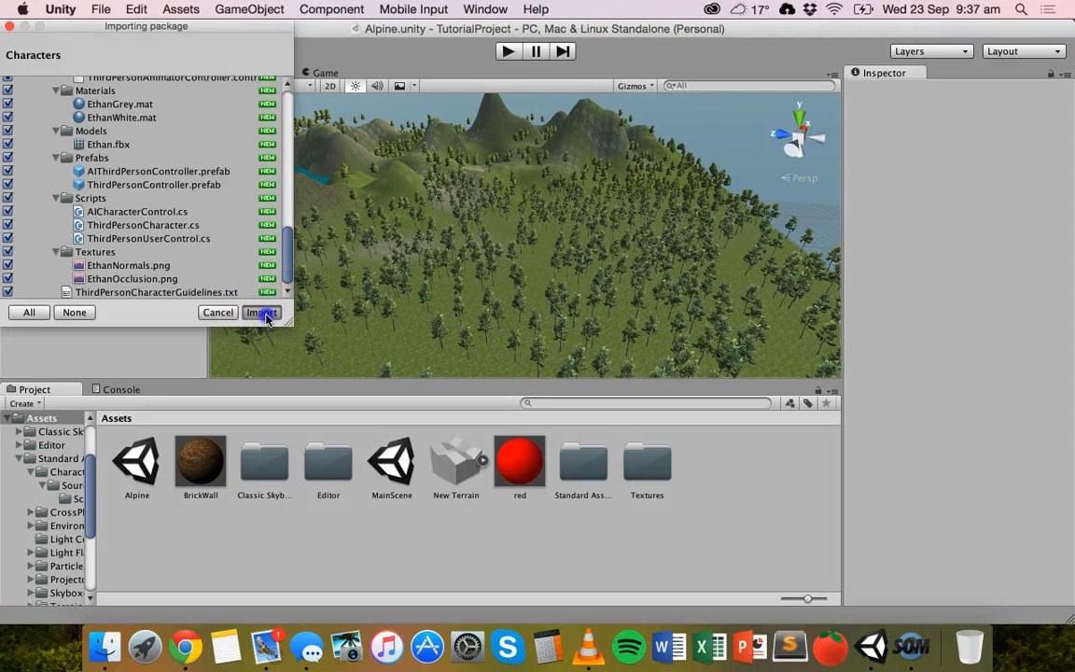
pyautogui.click(261, 312)
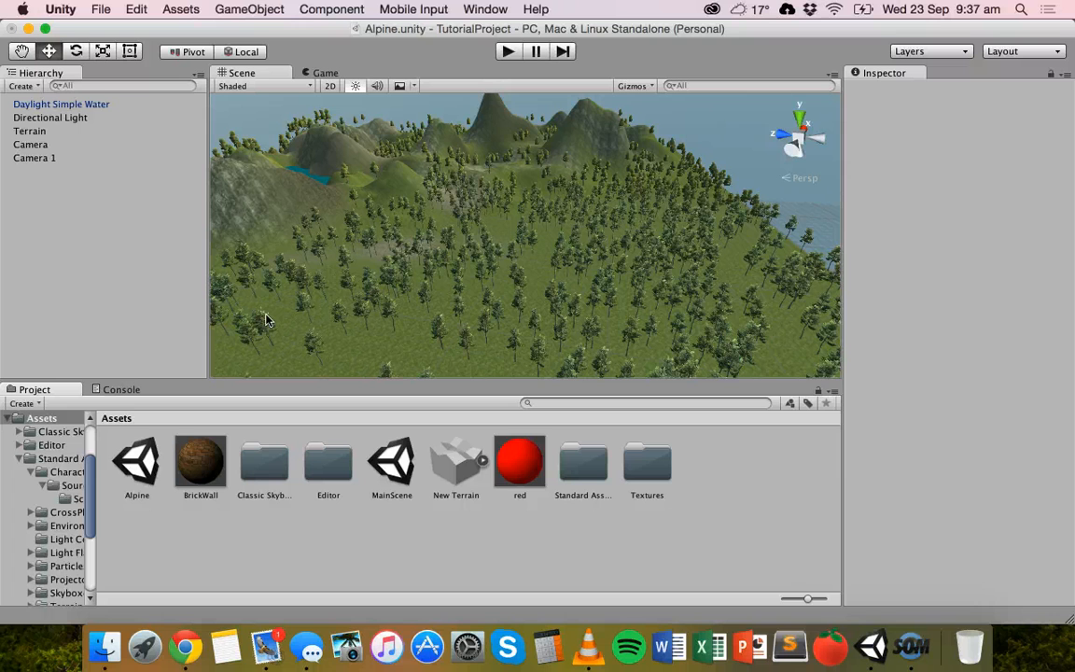
pyautogui.moveTo(448, 261)
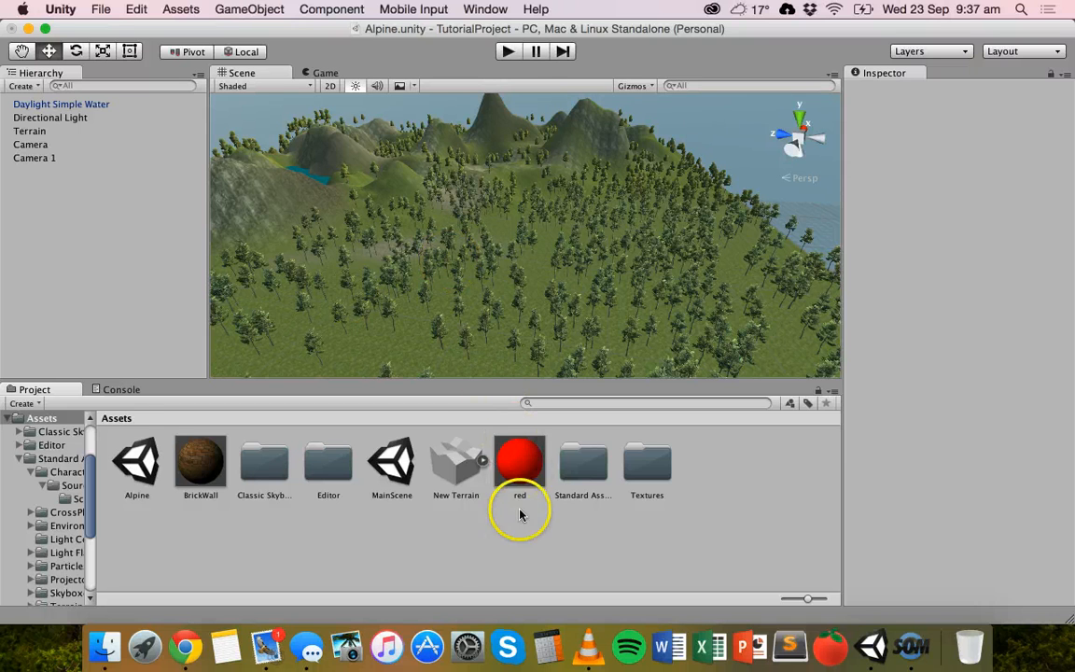
pyautogui.moveTo(457, 321)
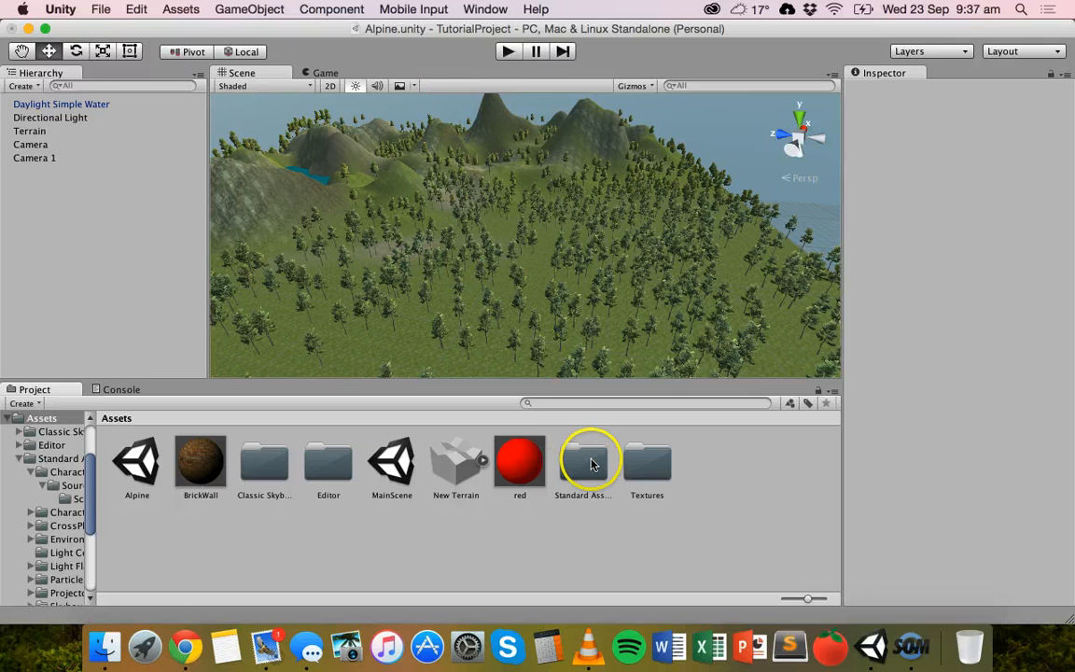
# - Browse to Standard Assets > Characters > FirstPersonCharacter > Prefabs and select FPSController
pyautogui.click(582, 463)
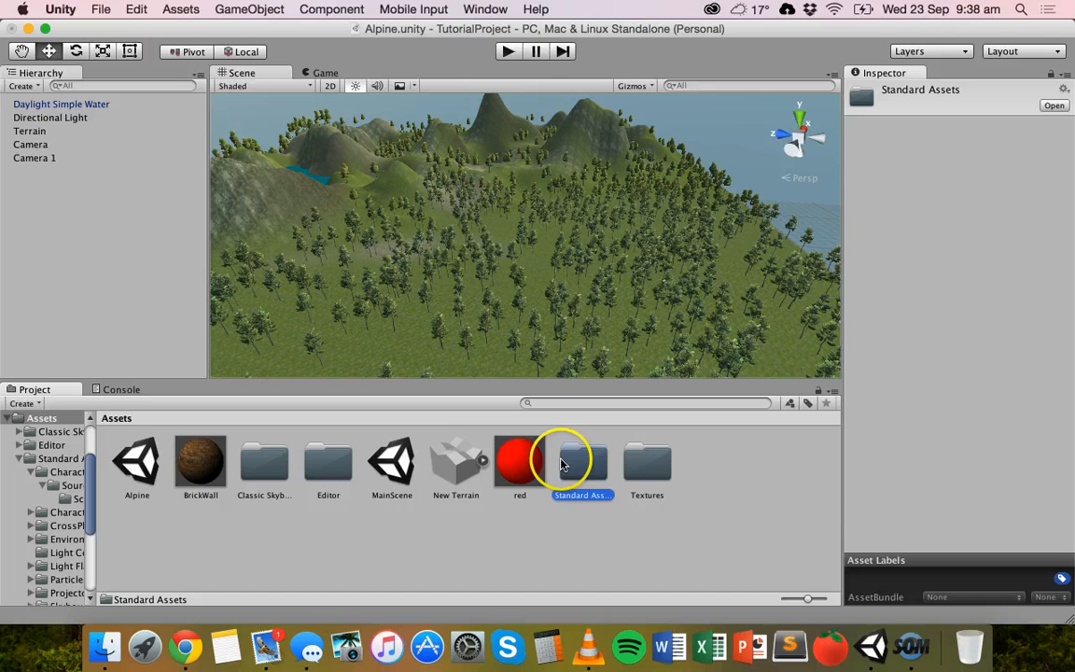
pyautogui.doubleClick(582, 463)
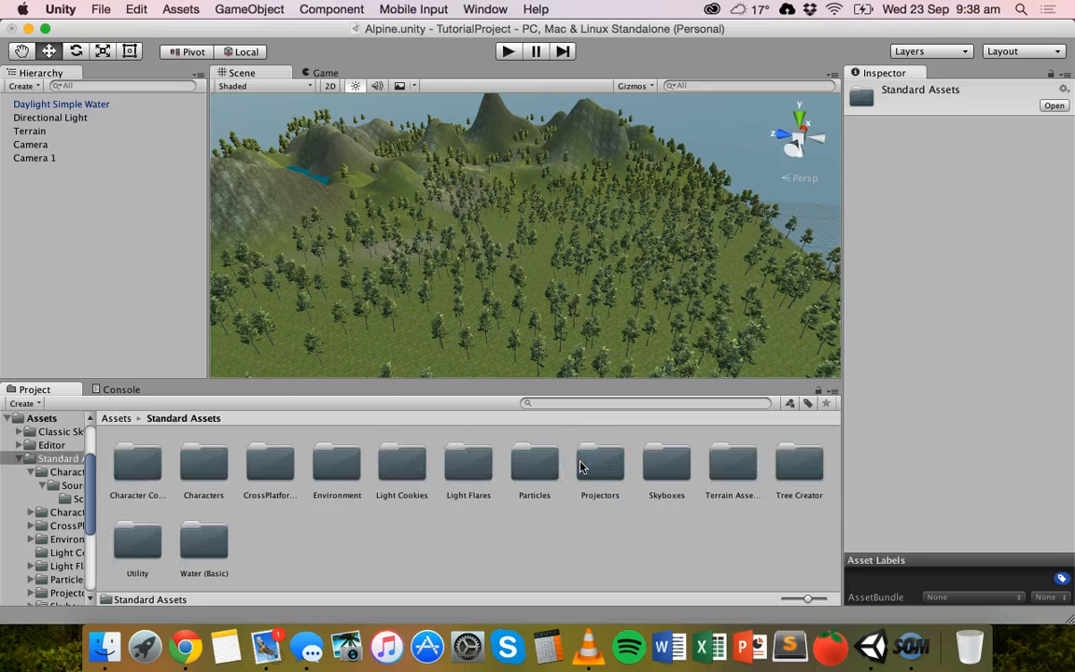
pyautogui.moveTo(205, 462)
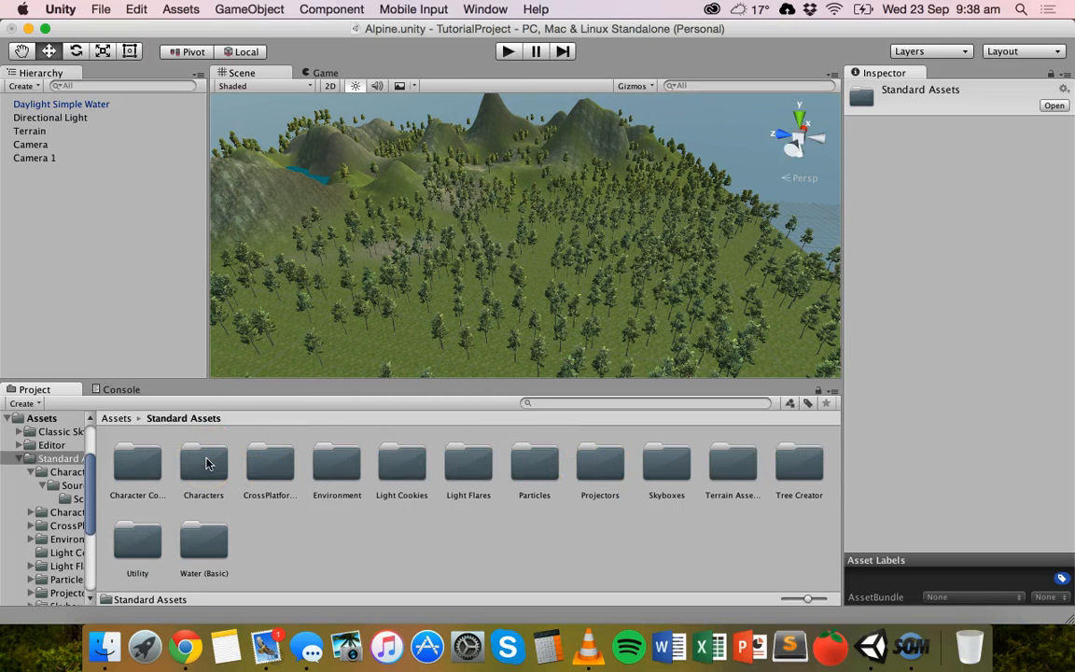
pyautogui.doubleClick(204, 463)
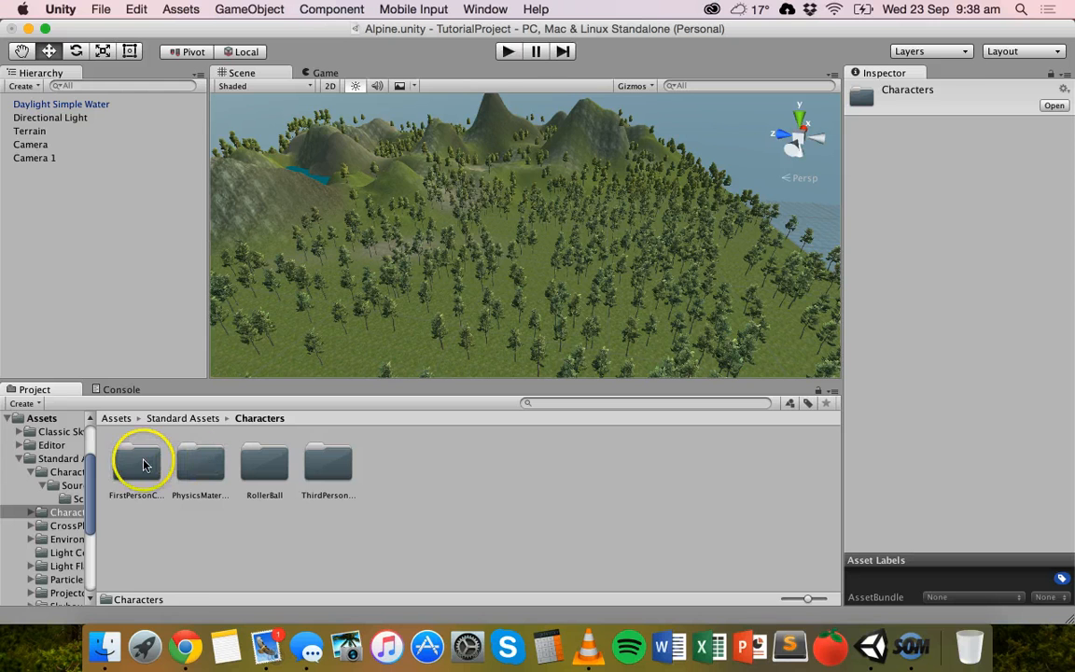
pyautogui.doubleClick(136, 463)
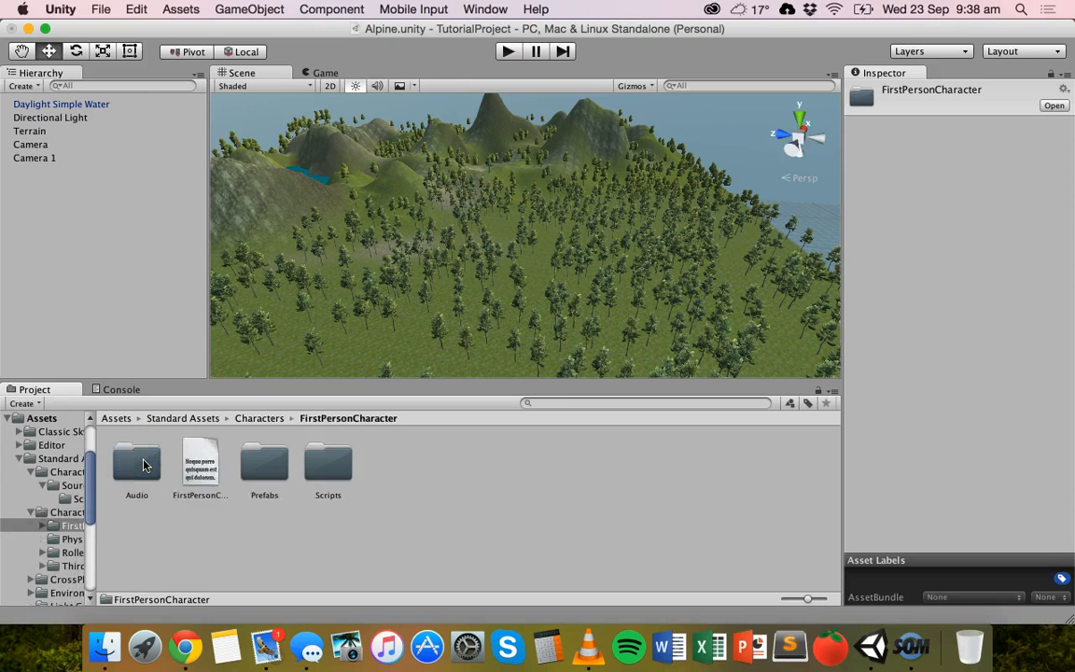
pyautogui.click(200, 467)
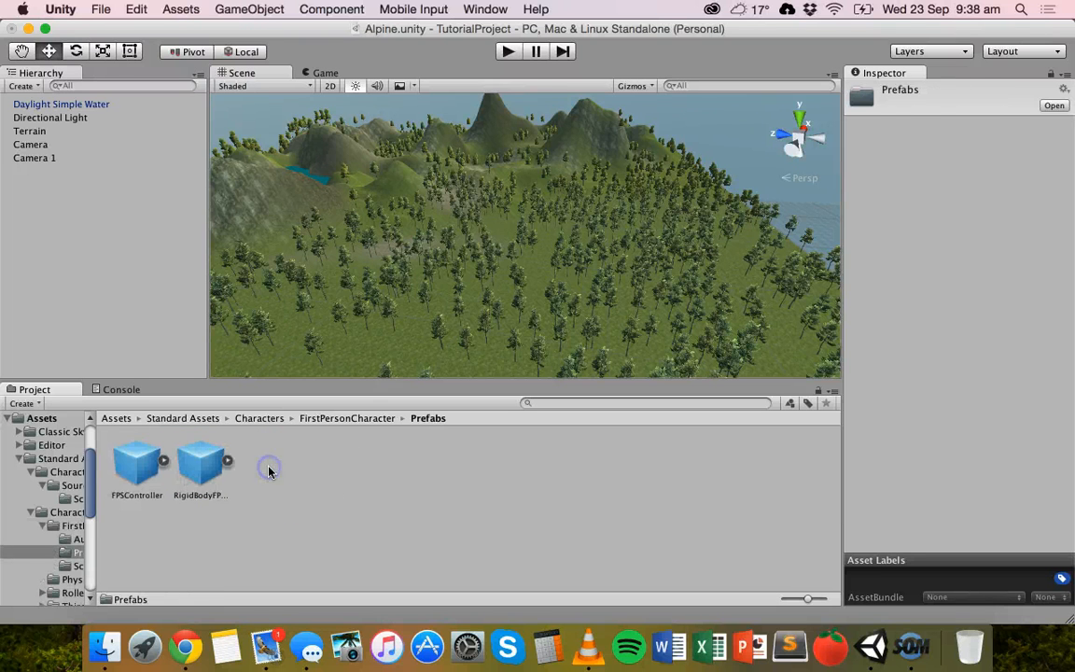
pyautogui.click(136, 467)
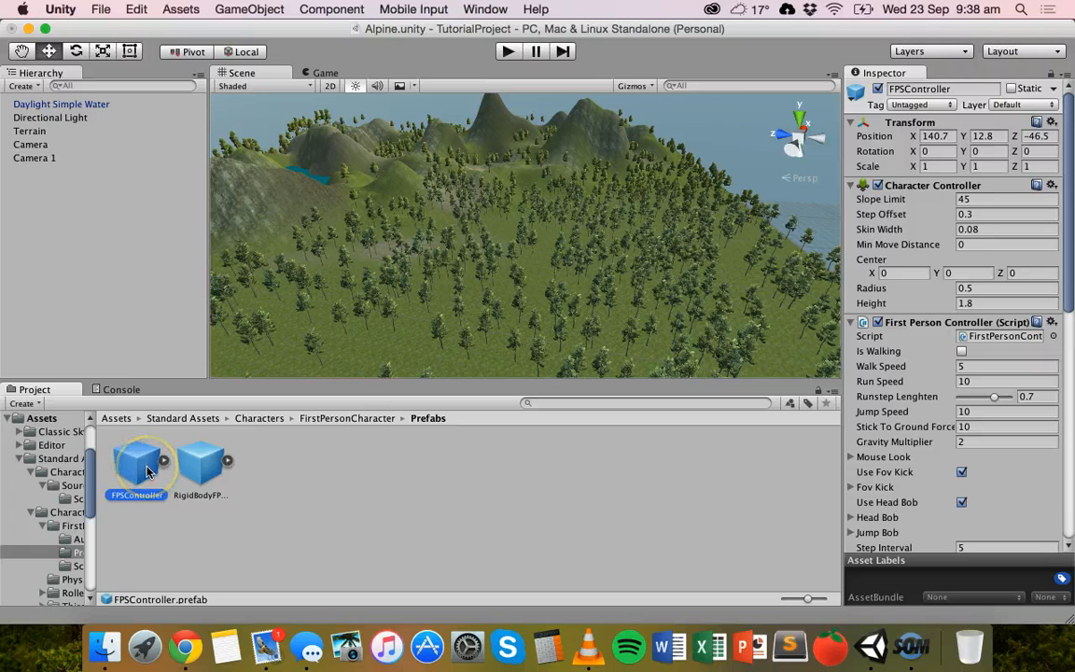
# - Drag the FPSController prefab onto the terrain beside the lake
pyautogui.click(142, 476)
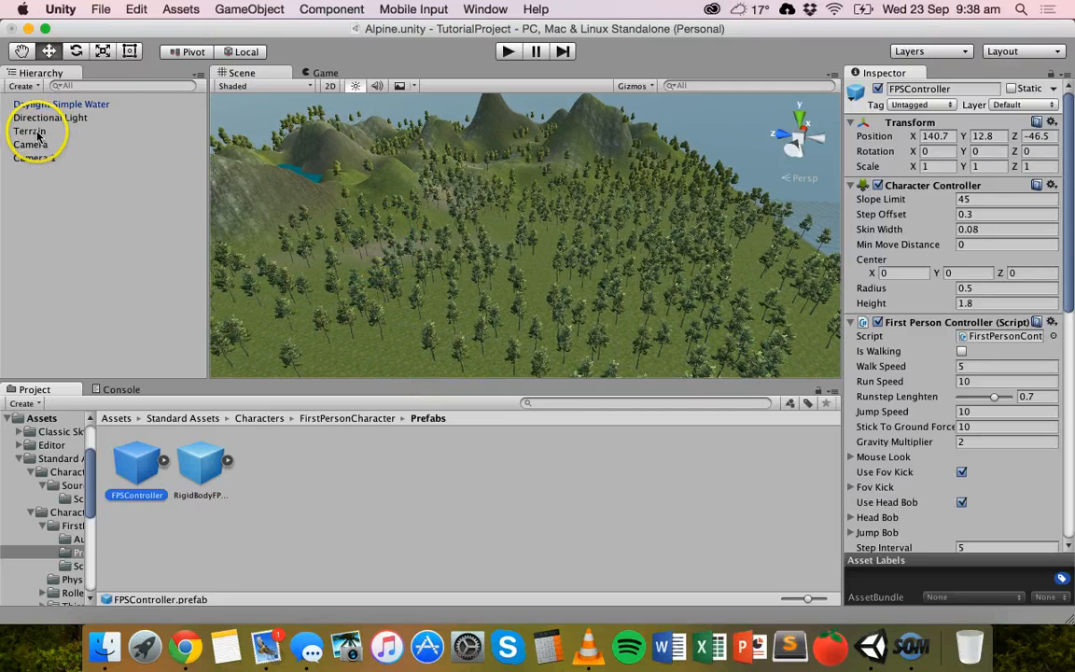
pyautogui.click(30, 131)
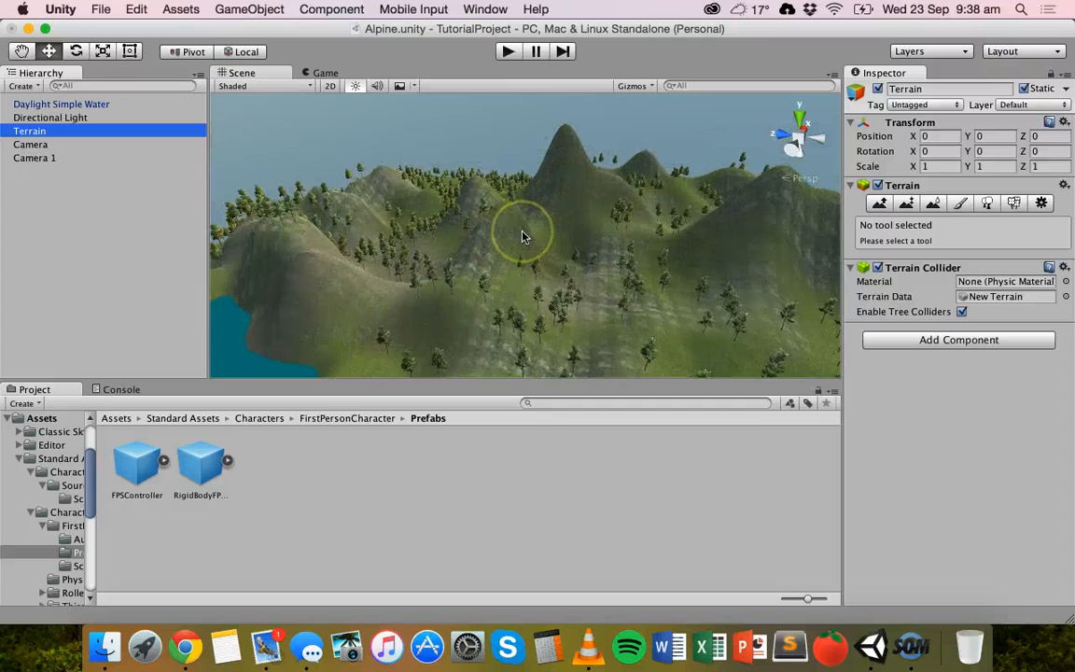
pyautogui.moveTo(523, 234); pyautogui.dragTo(254, 298)
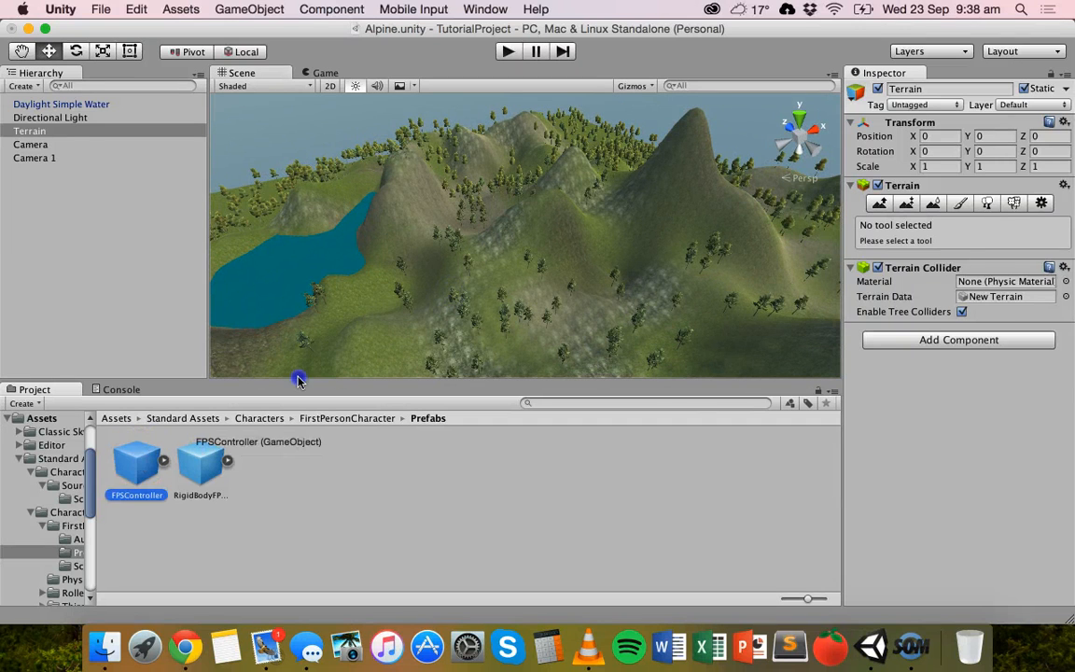
pyautogui.moveTo(138, 466); pyautogui.dragTo(373, 308)
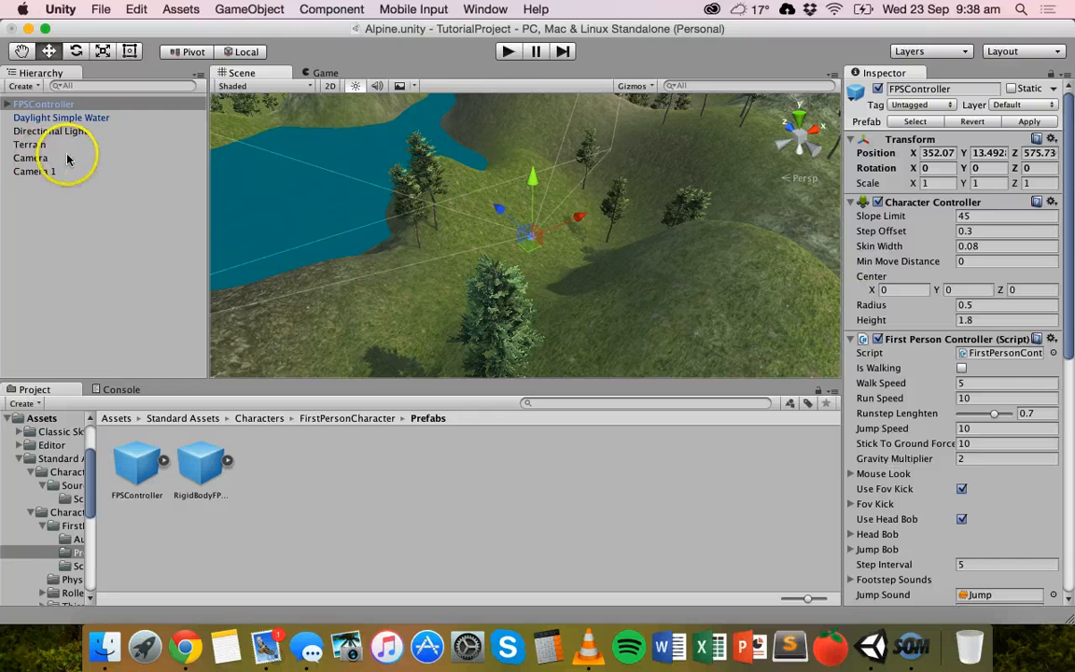
# - Disable the Camera and Camera 1 objects so FPSController is the viewpoint
pyautogui.click(30, 157)
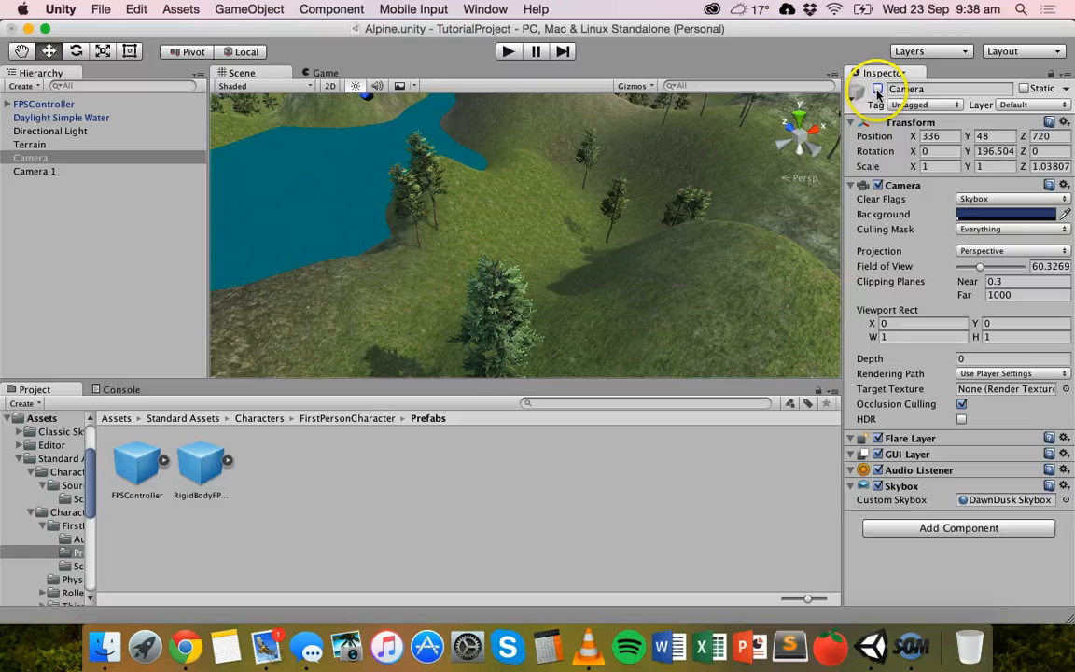
pyautogui.click(33, 172)
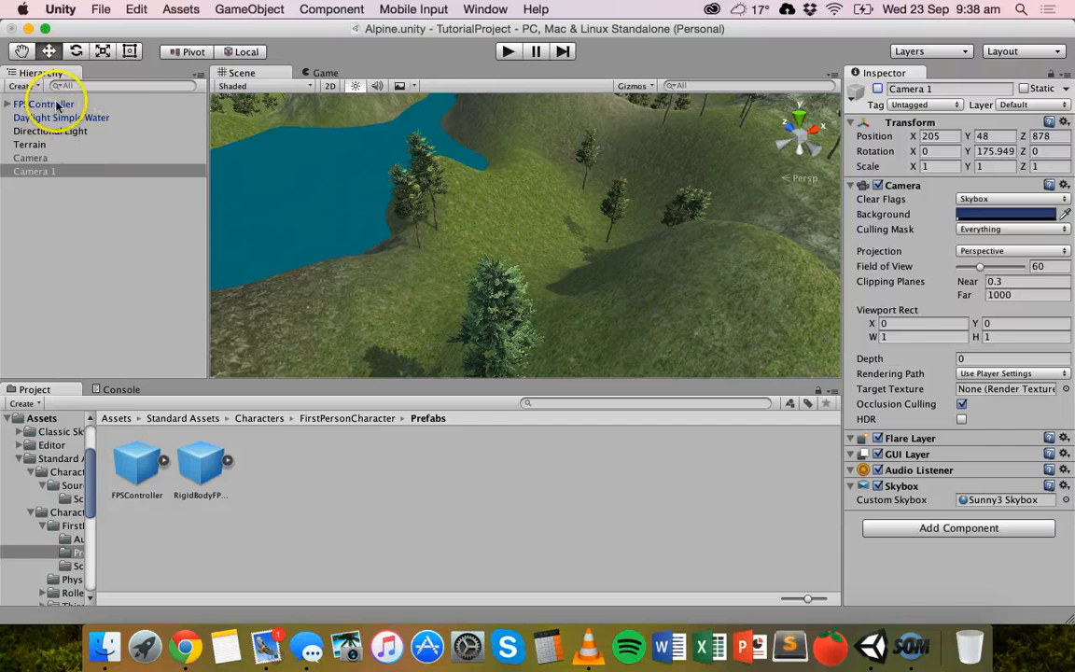
pyautogui.click(42, 105)
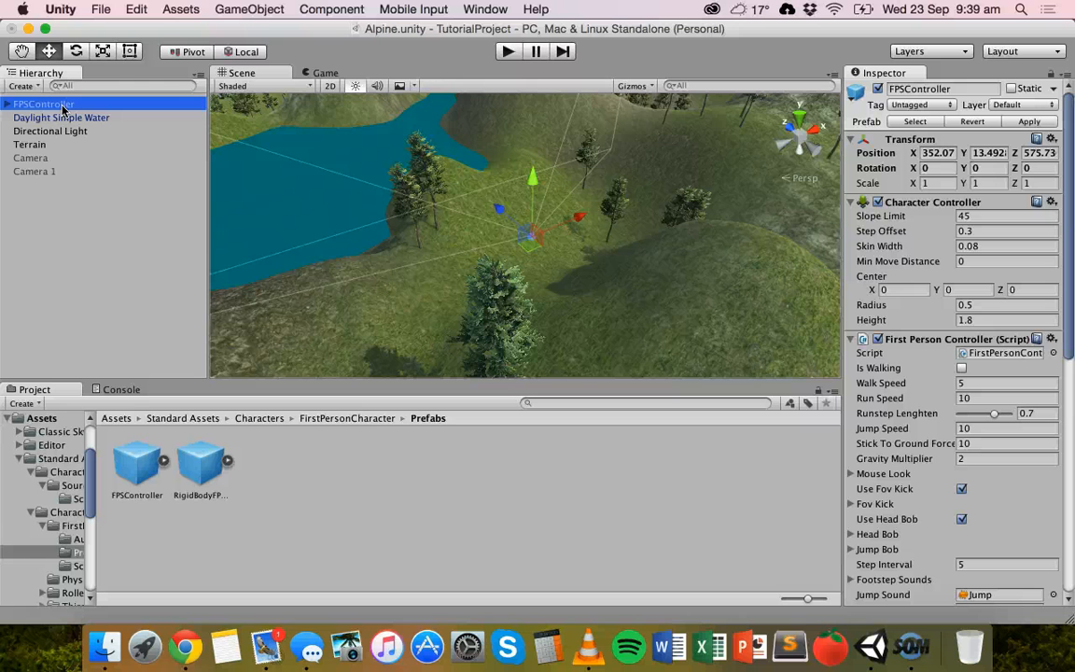
pyautogui.moveTo(414, 9)
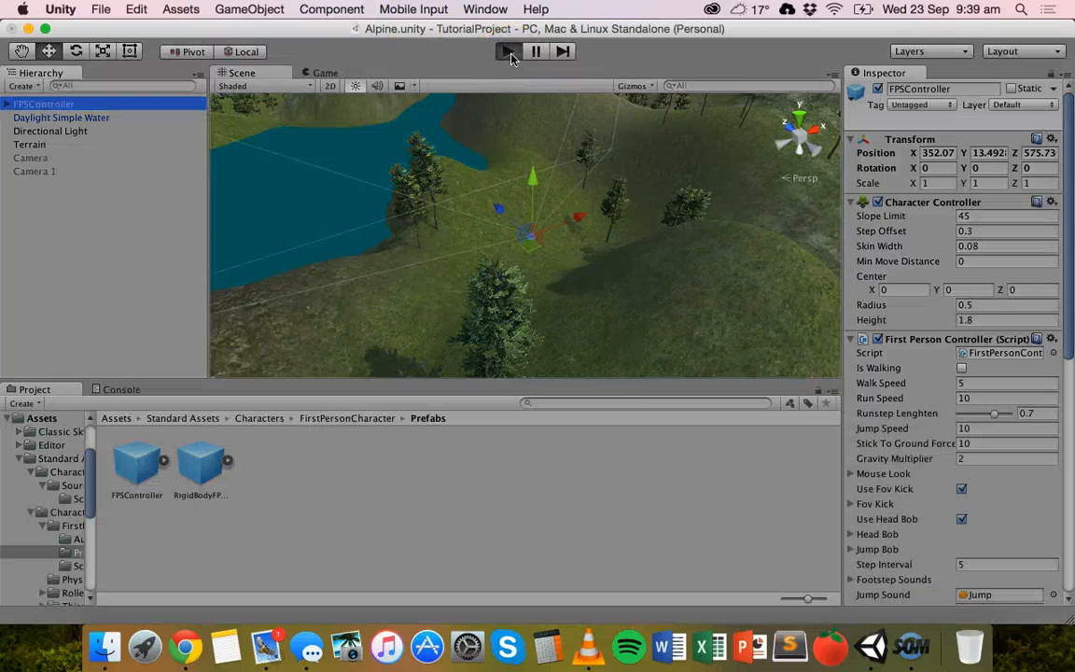
# - Run the scene in Play mode to see the first-person view
pyautogui.click(504, 52)
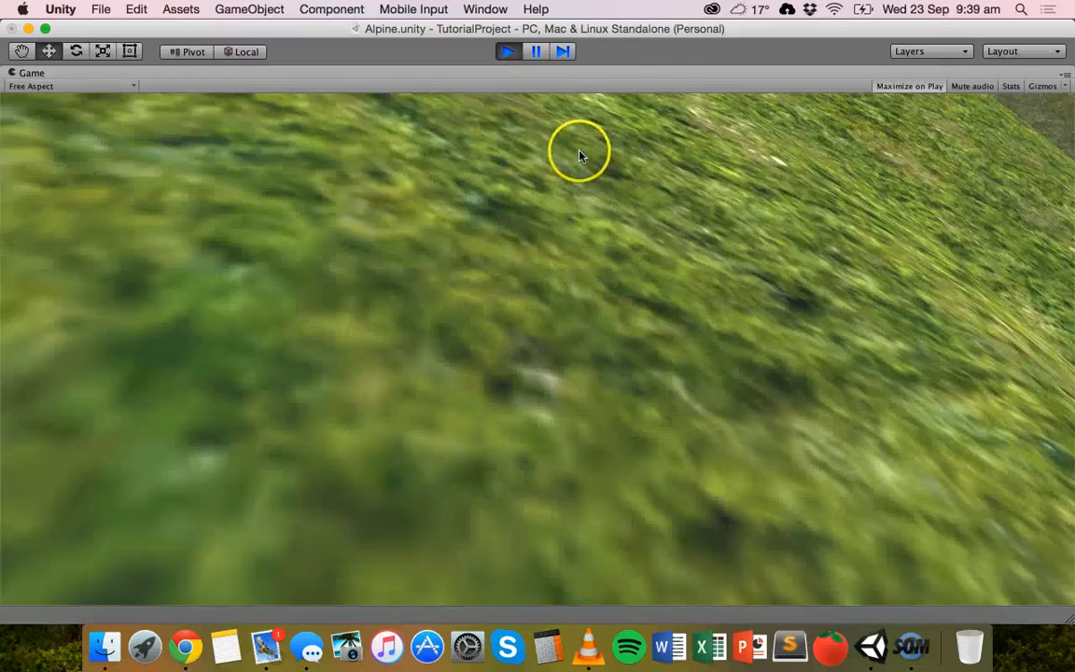